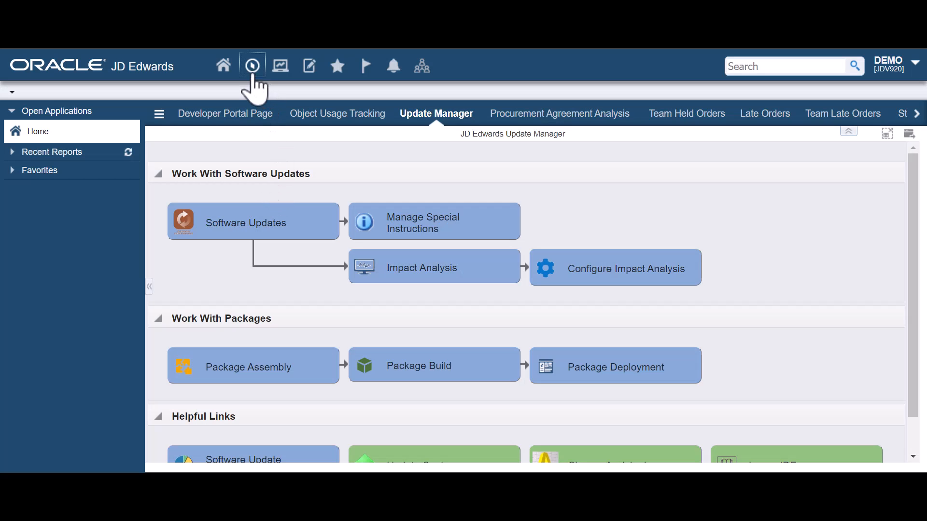
# Launch P96ATRC through Fast Path to open the Automated Tools Release schedule.
pyautogui.click(252, 66)
pyautogui.write('P96ATRC')
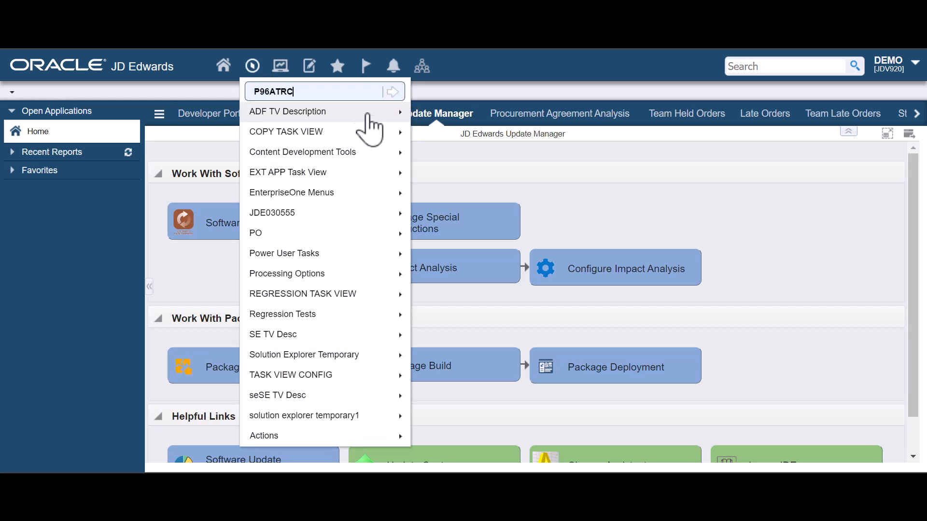
pyautogui.click(392, 91)
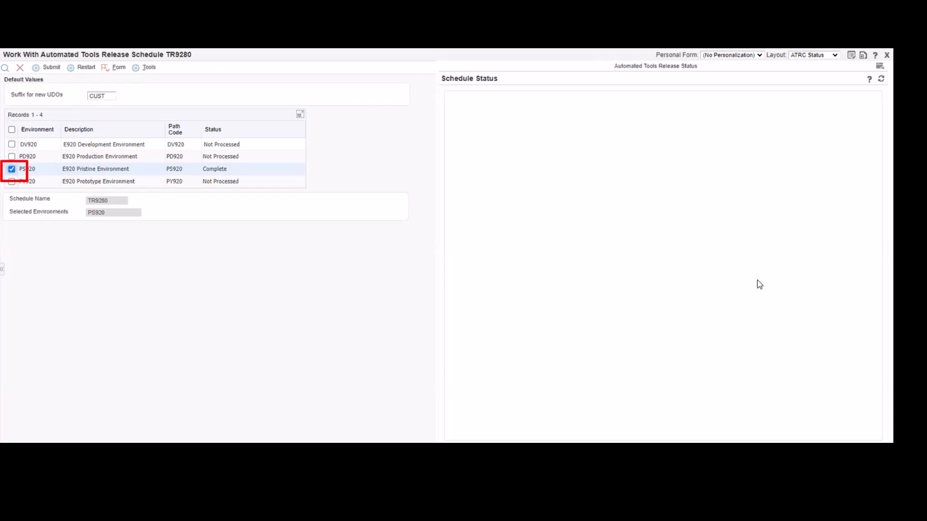
# Select the DV920 environment and submit schedule TR9280 for processing.
pyautogui.click(51, 67)
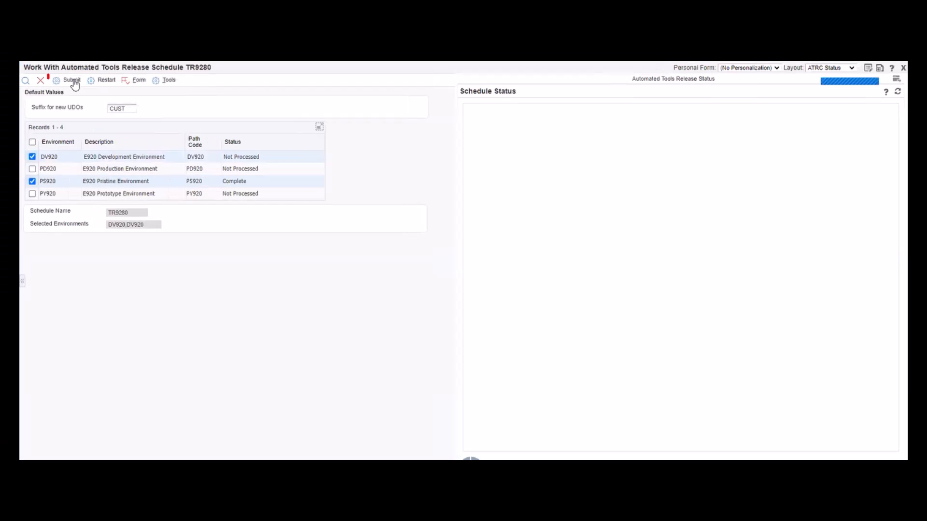
pyautogui.click(72, 79)
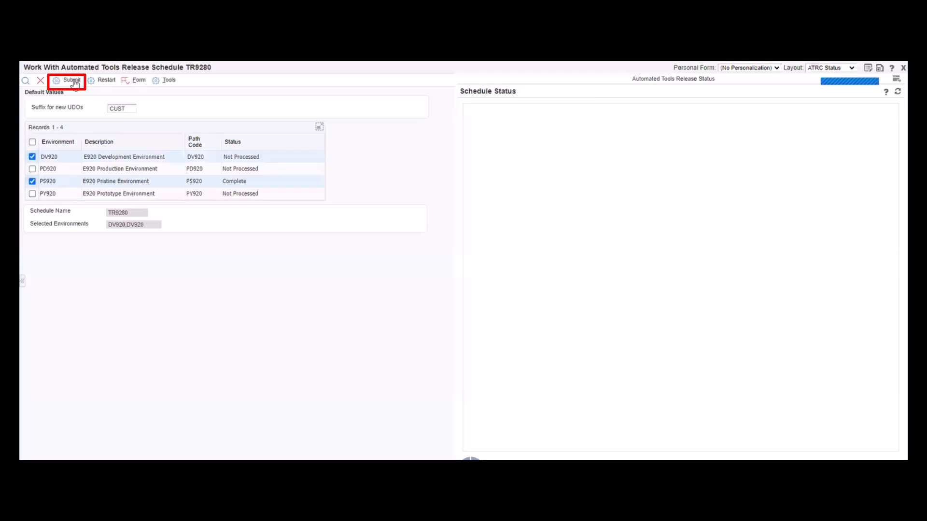
pyautogui.click(70, 79)
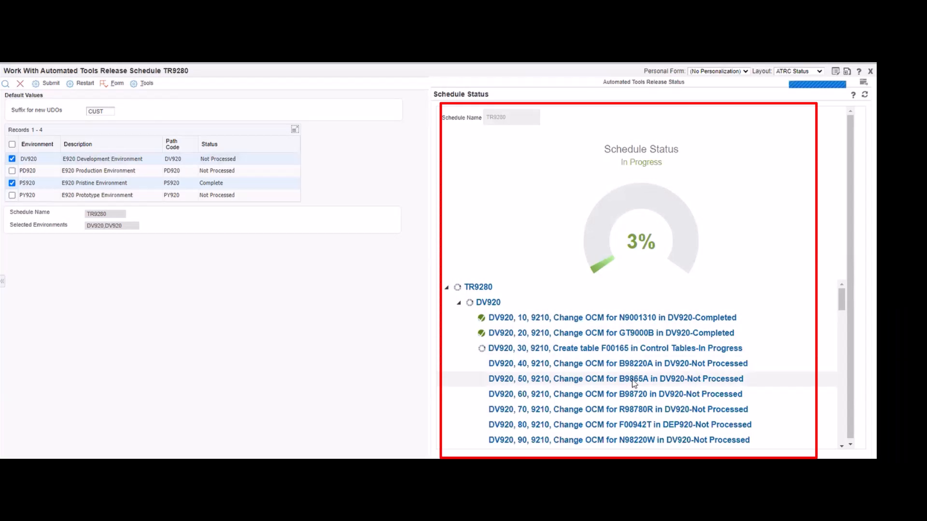